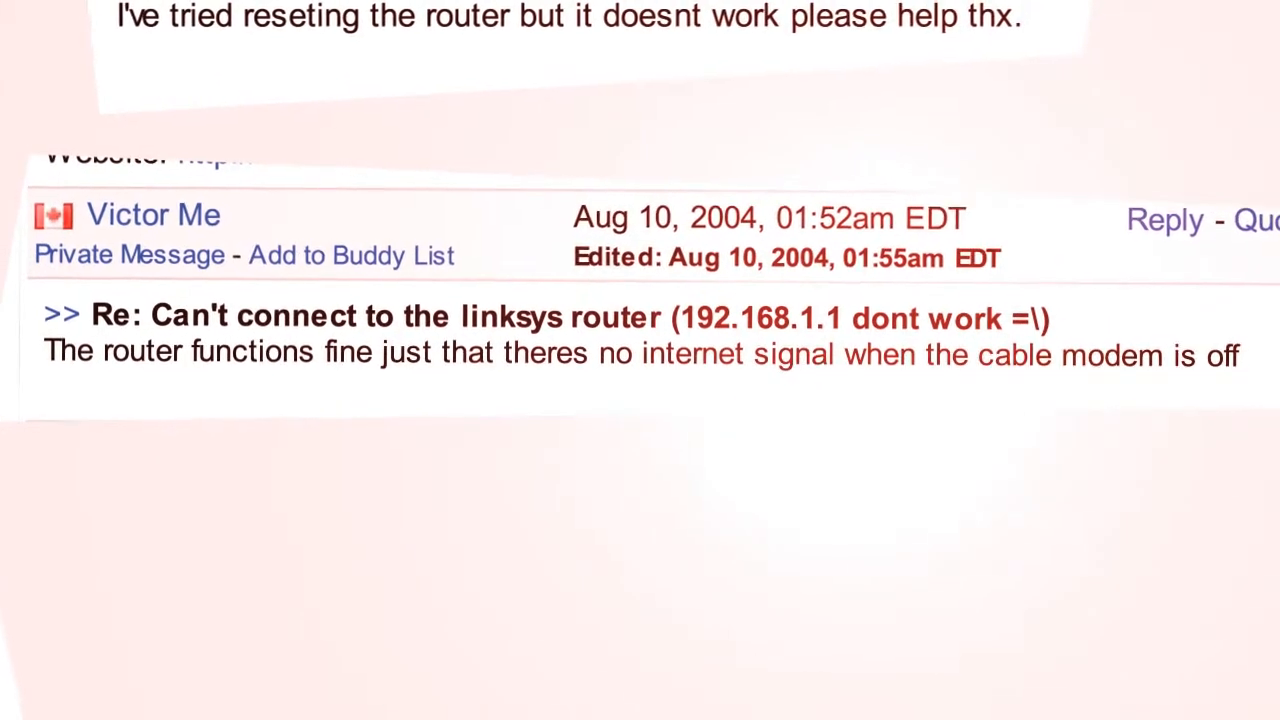
{"action": "scroll", "scroll_direction": "down", "scroll_amount": 3}
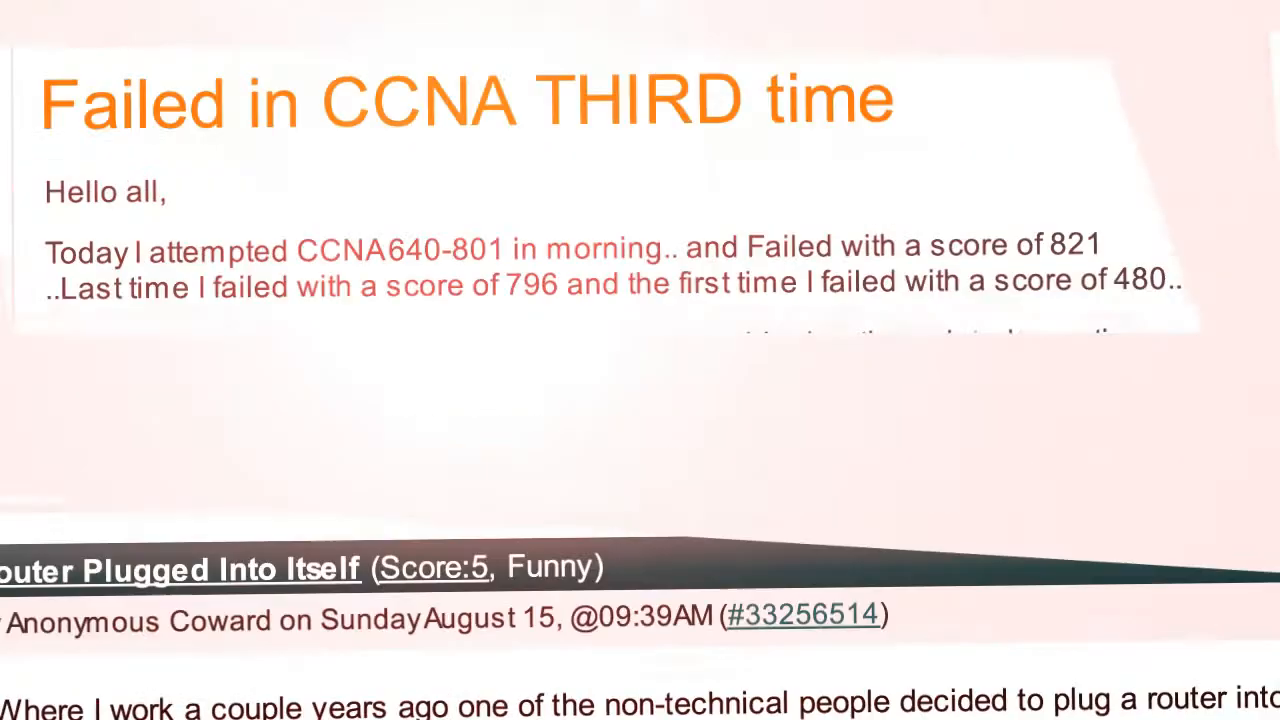
{"action": "scroll", "scroll_direction": "down", "scroll_amount": 3}
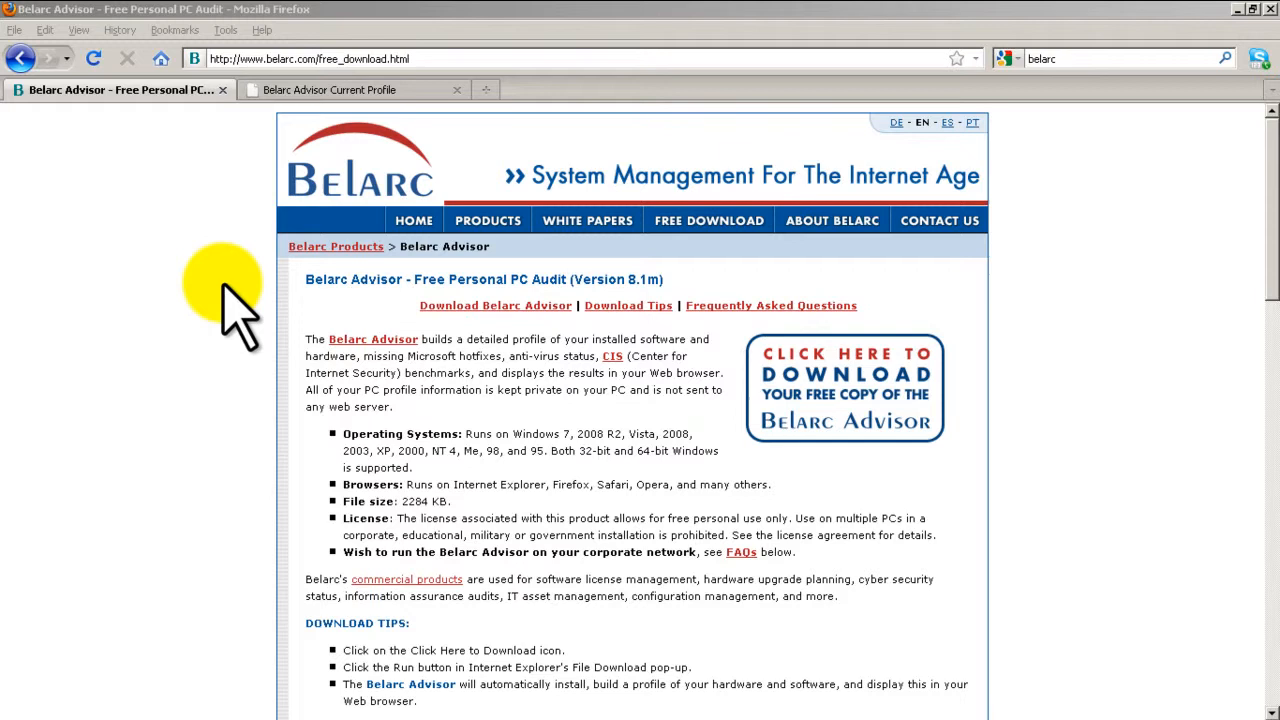
{"action": "mouse_move", "coordinate": [215, 190]}
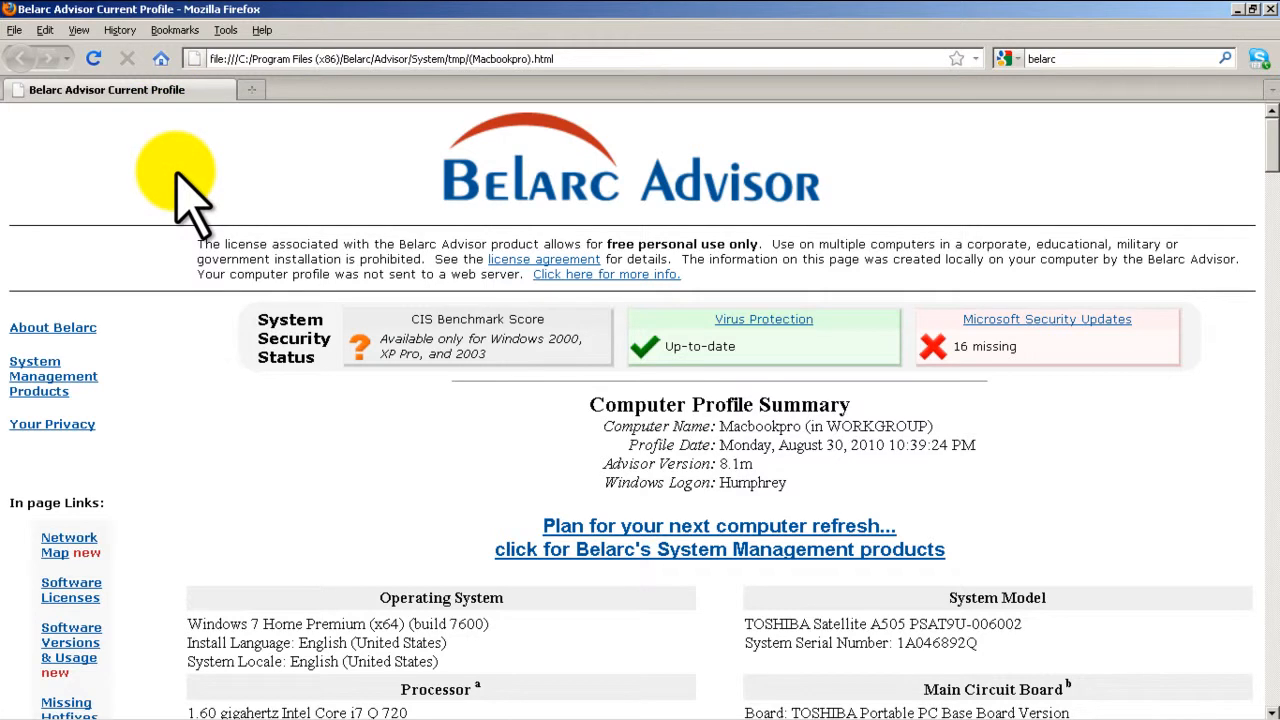
{"action": "scroll", "scroll_direction": "down", "scroll_amount": 3}
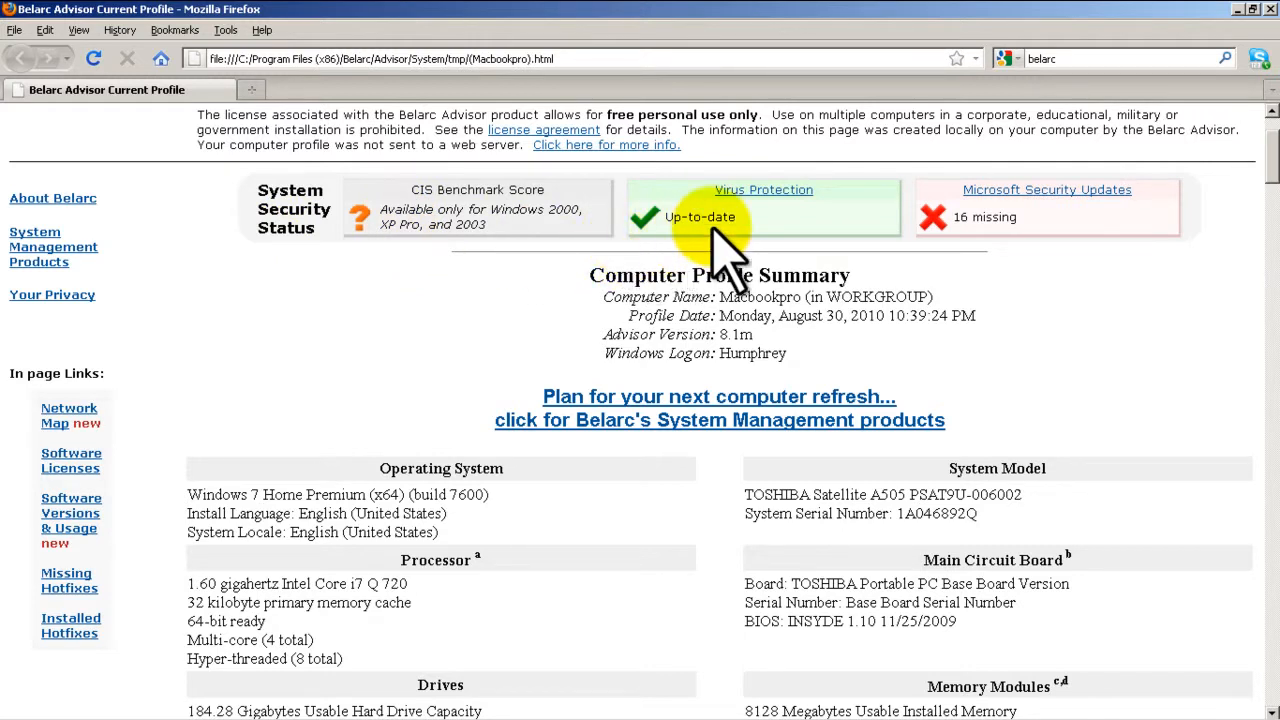
{"action": "mouse_move", "coordinate": [1040, 230]}
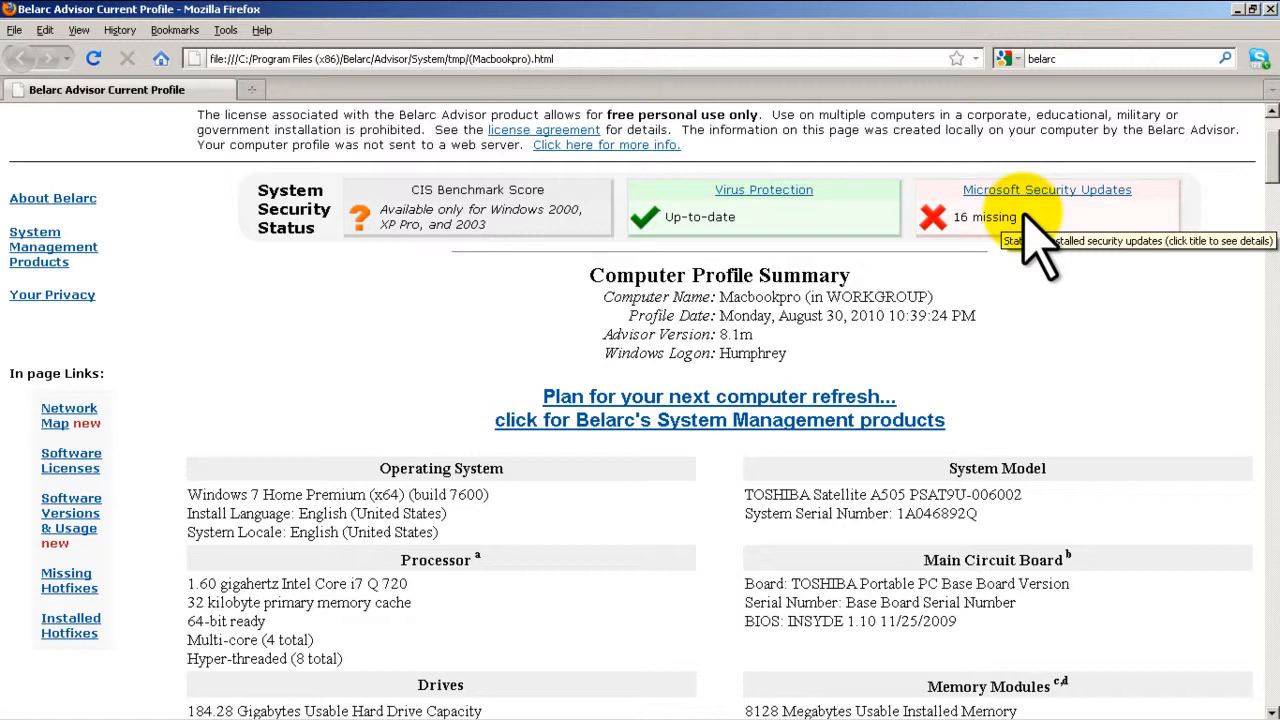
{"action": "mouse_move", "coordinate": [1055, 285]}
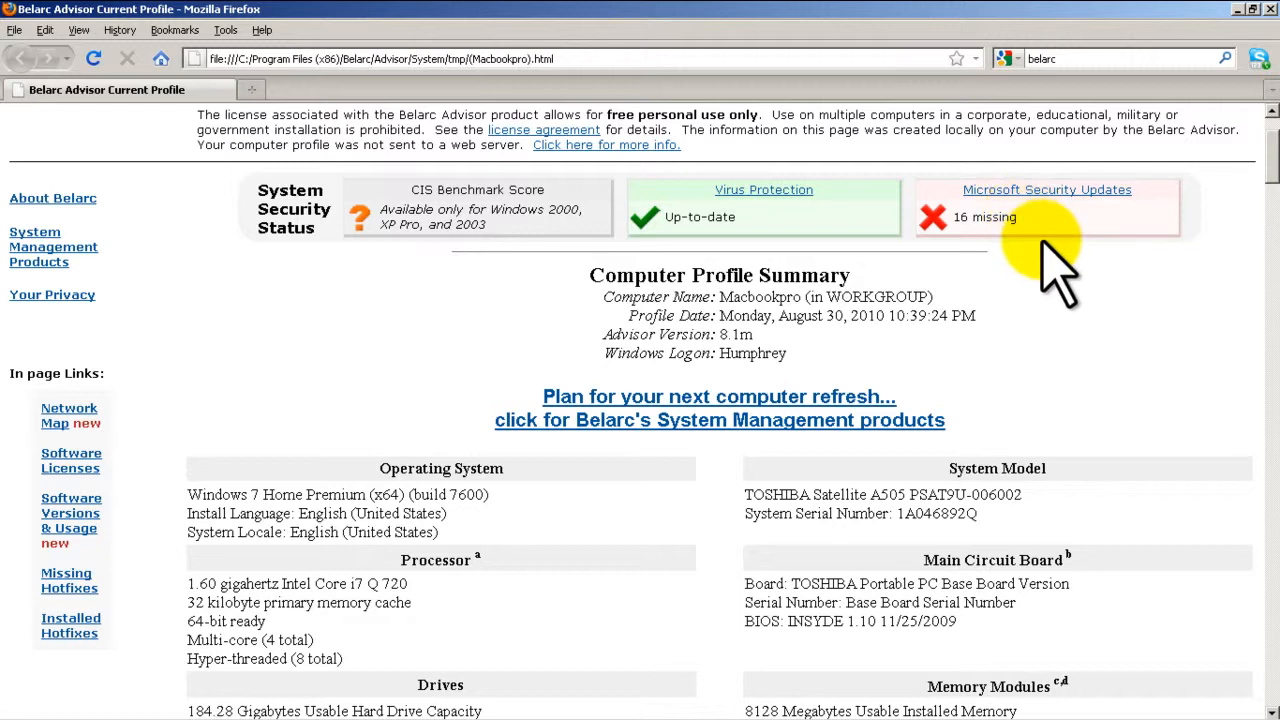
{"action": "scroll", "scroll_direction": "down", "scroll_amount": 3}
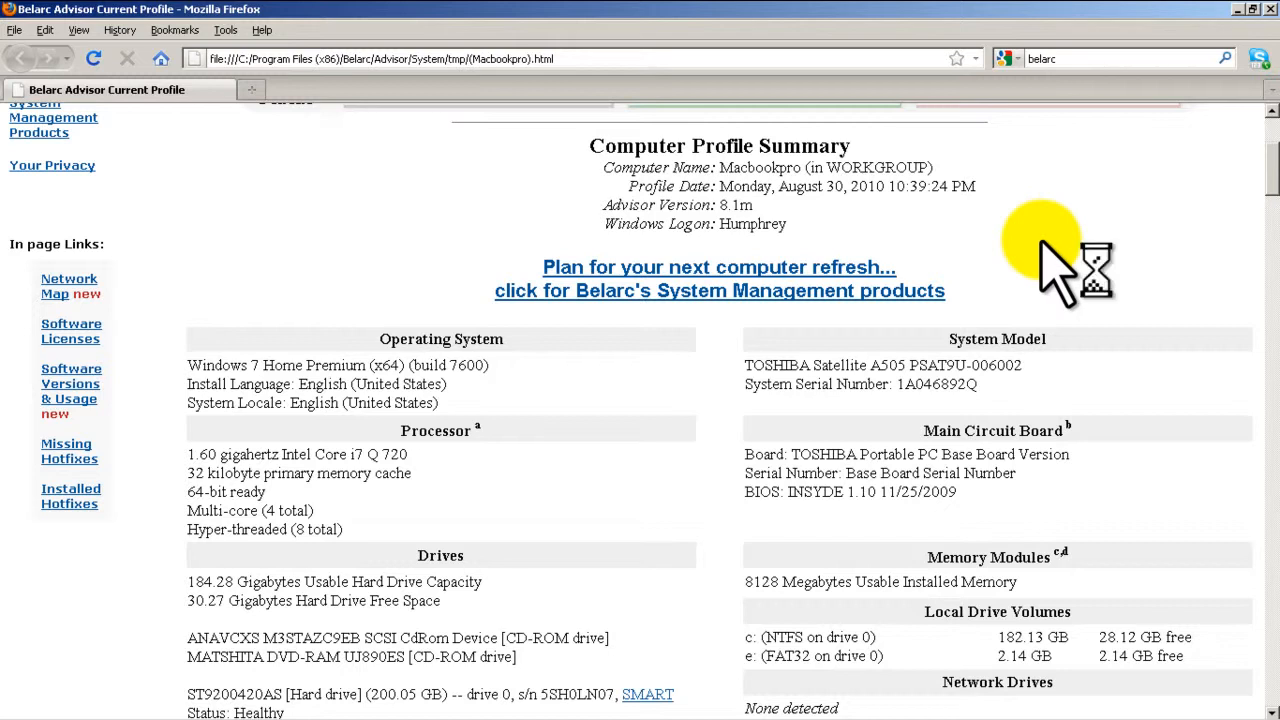
{"action": "mouse_move", "coordinate": [1050, 270]}
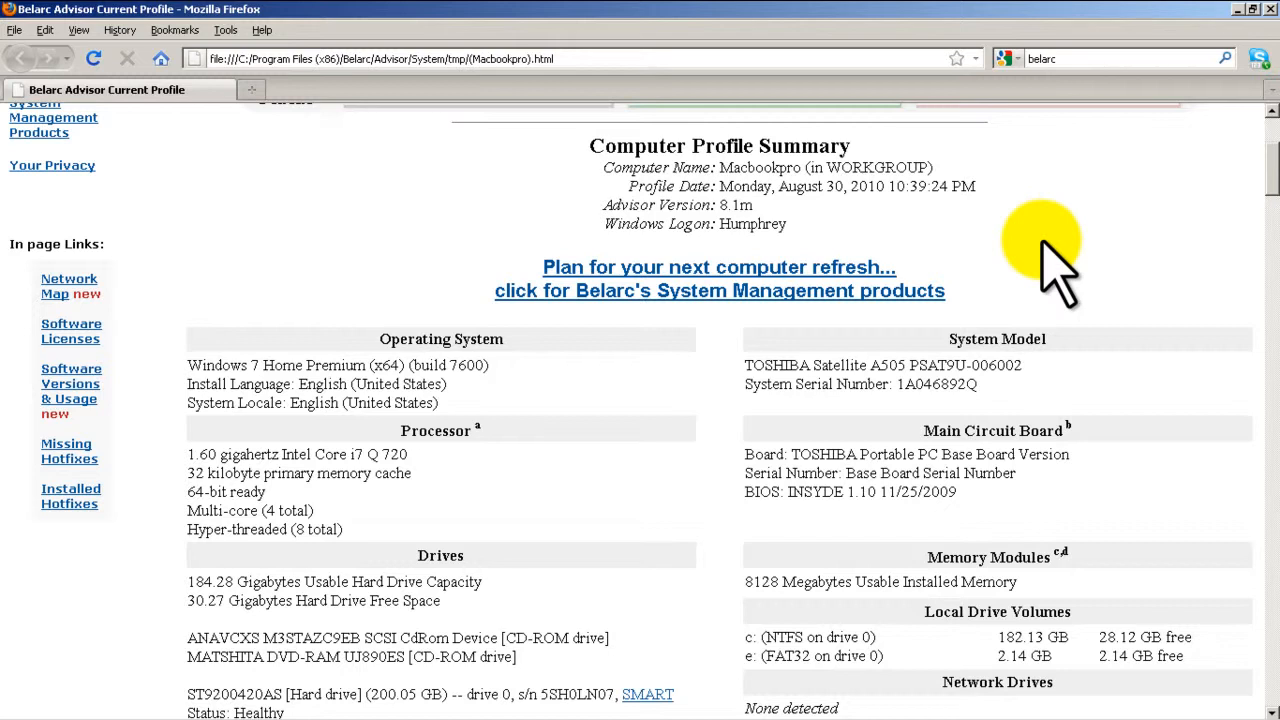
{"action": "scroll", "scroll_direction": "down", "scroll_amount": 3}
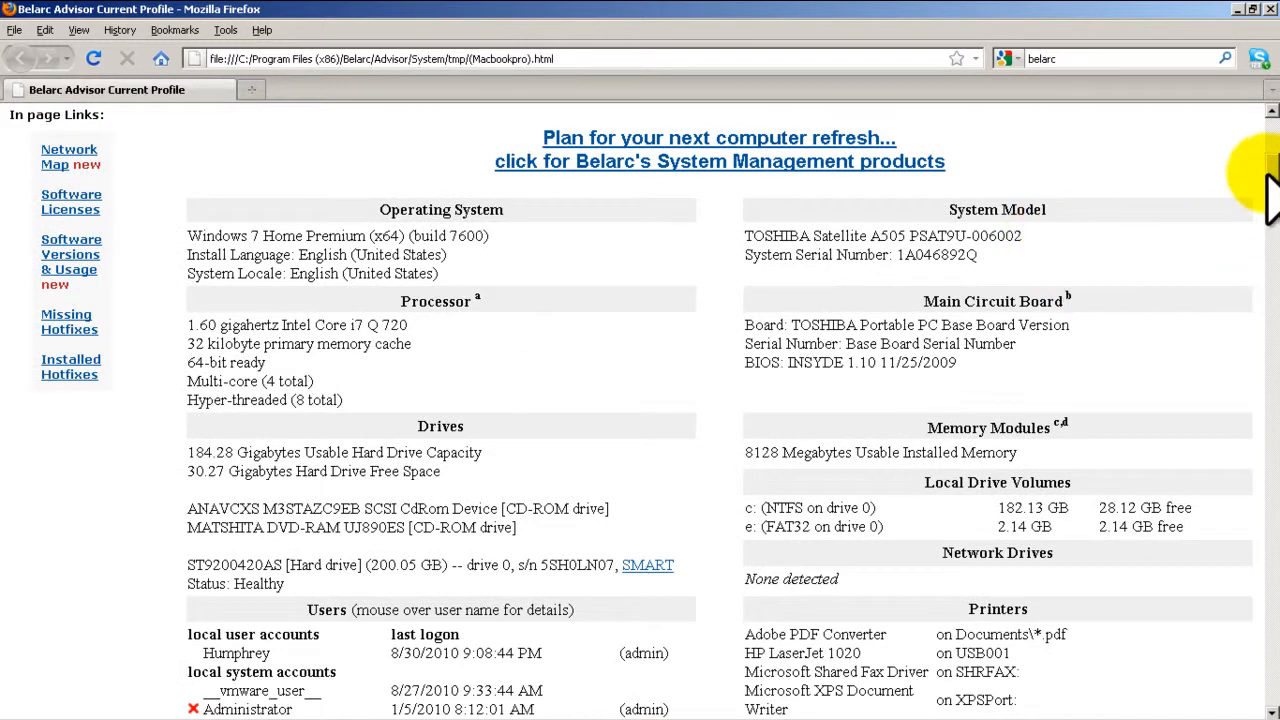
{"action": "scroll", "scroll_direction": "down", "scroll_amount": 3}
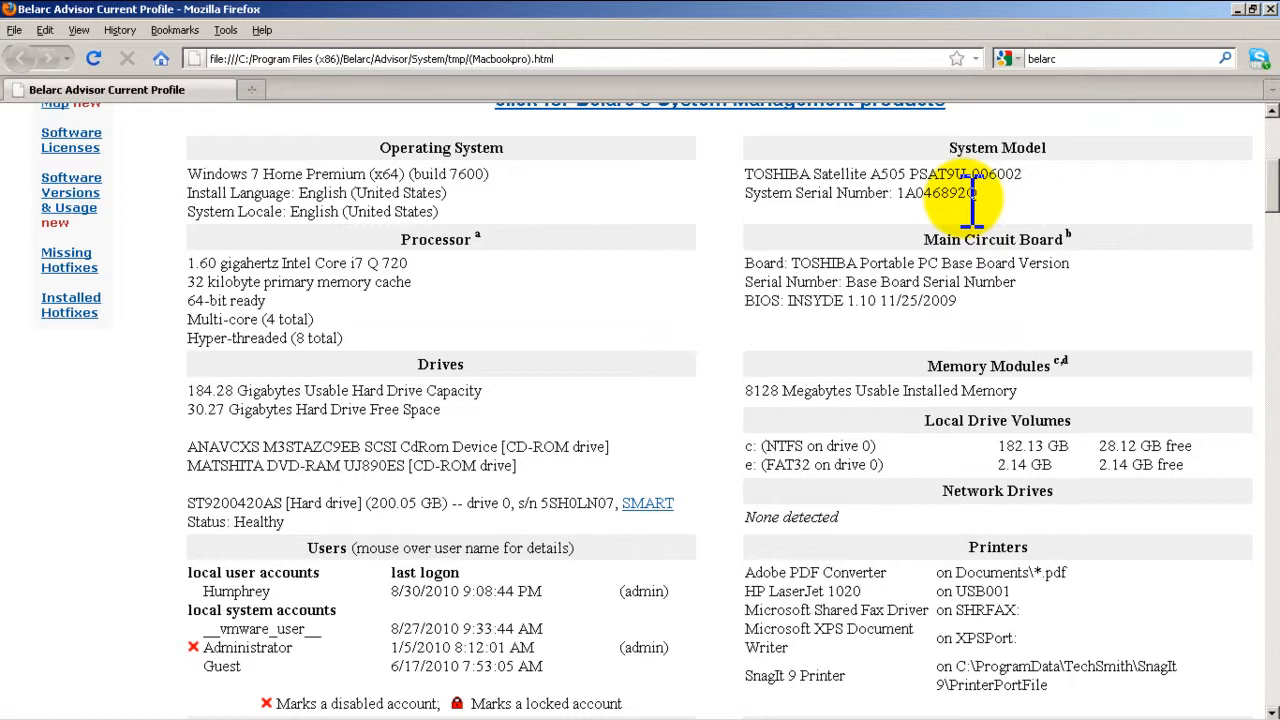
{"action": "mouse_move", "coordinate": [878, 277]}
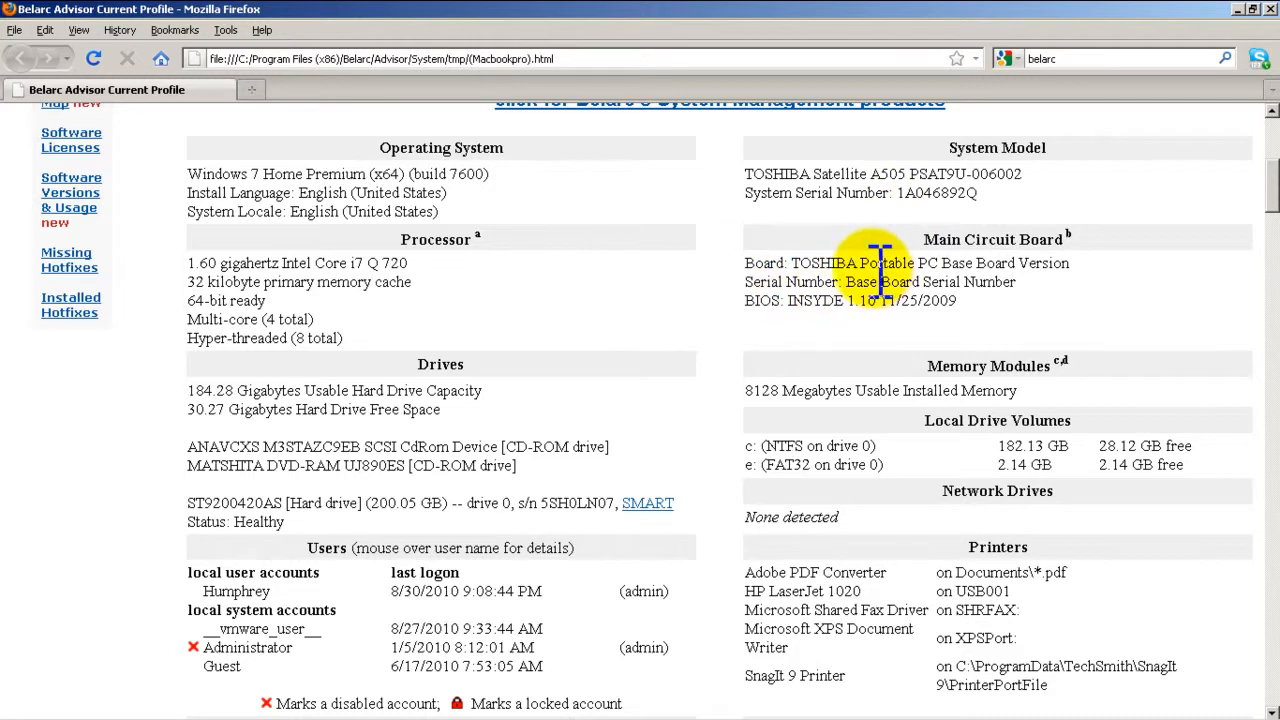
{"action": "scroll", "scroll_direction": "down", "scroll_amount": 3}
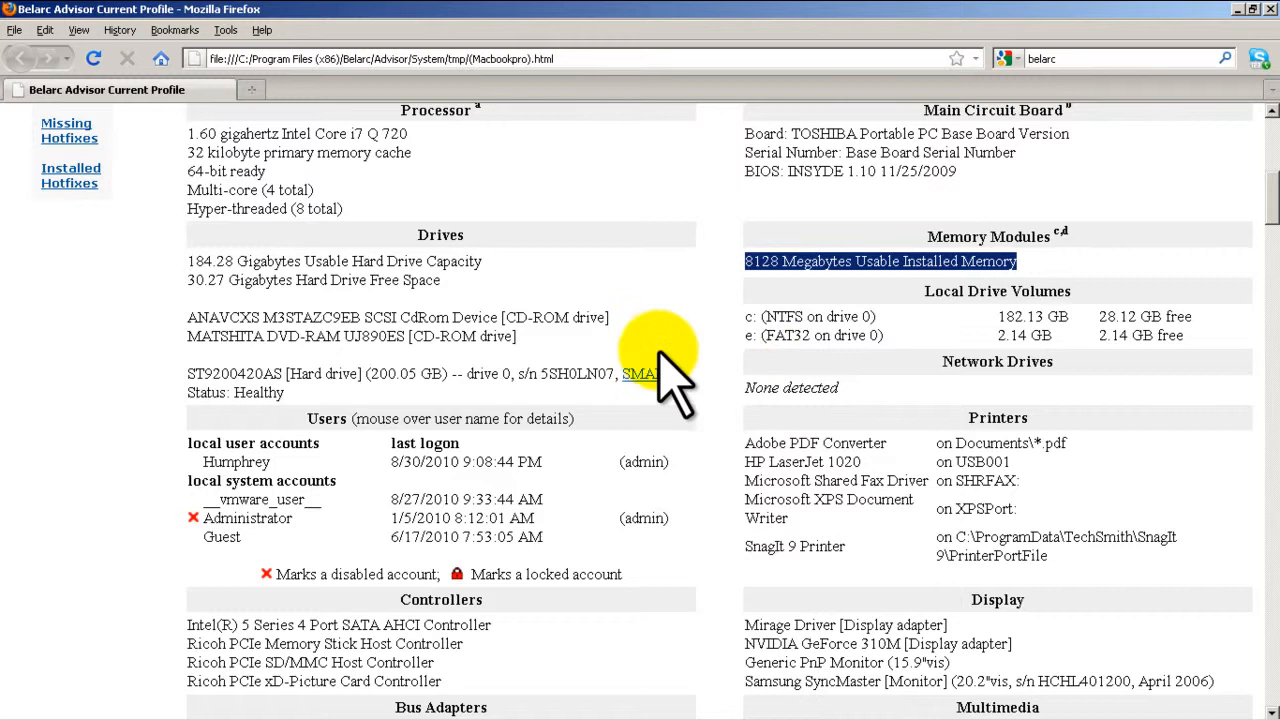
{"action": "mouse_move", "coordinate": [655, 340]}
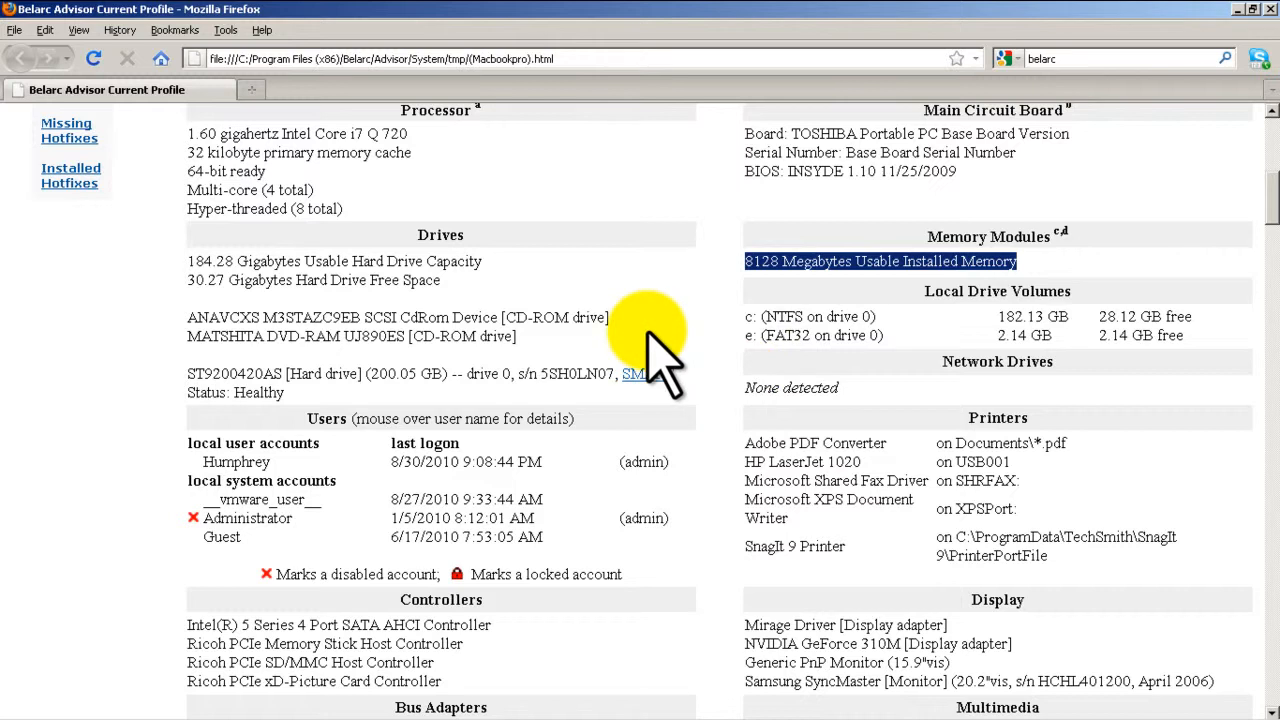
{"action": "scroll", "scroll_direction": "down", "scroll_amount": 3}
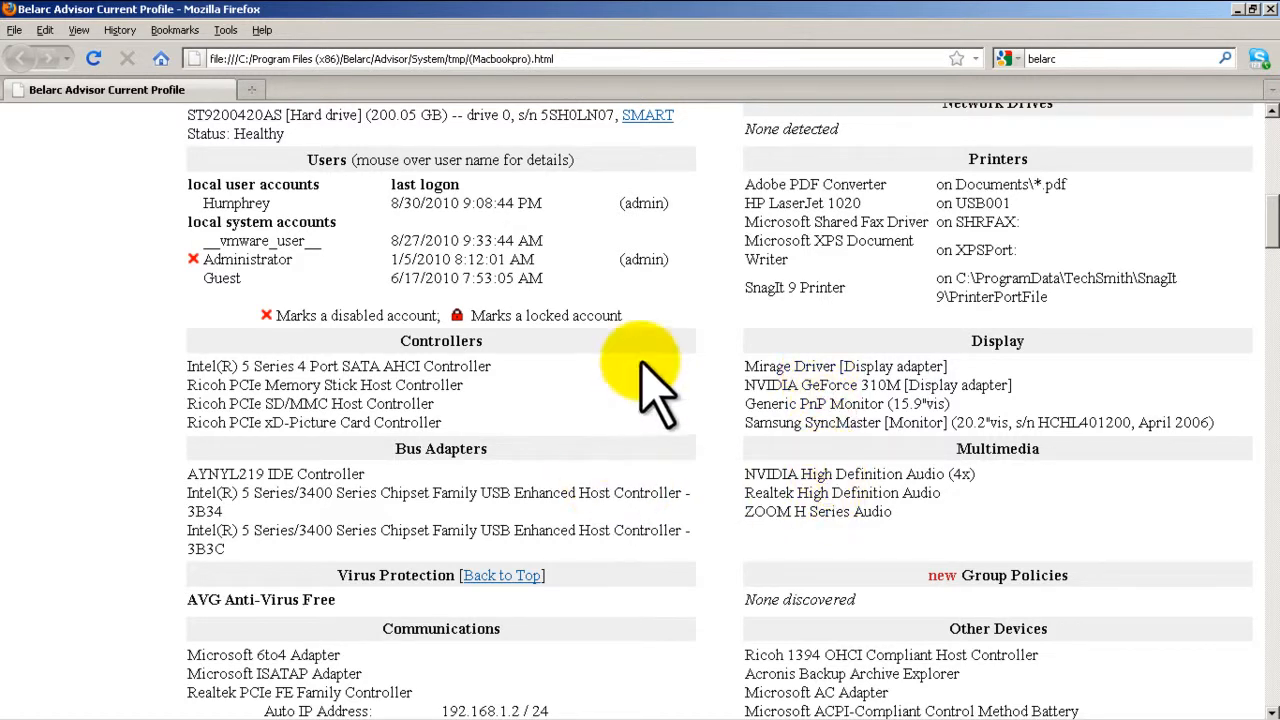
{"action": "scroll", "scroll_direction": "down", "scroll_amount": 3}
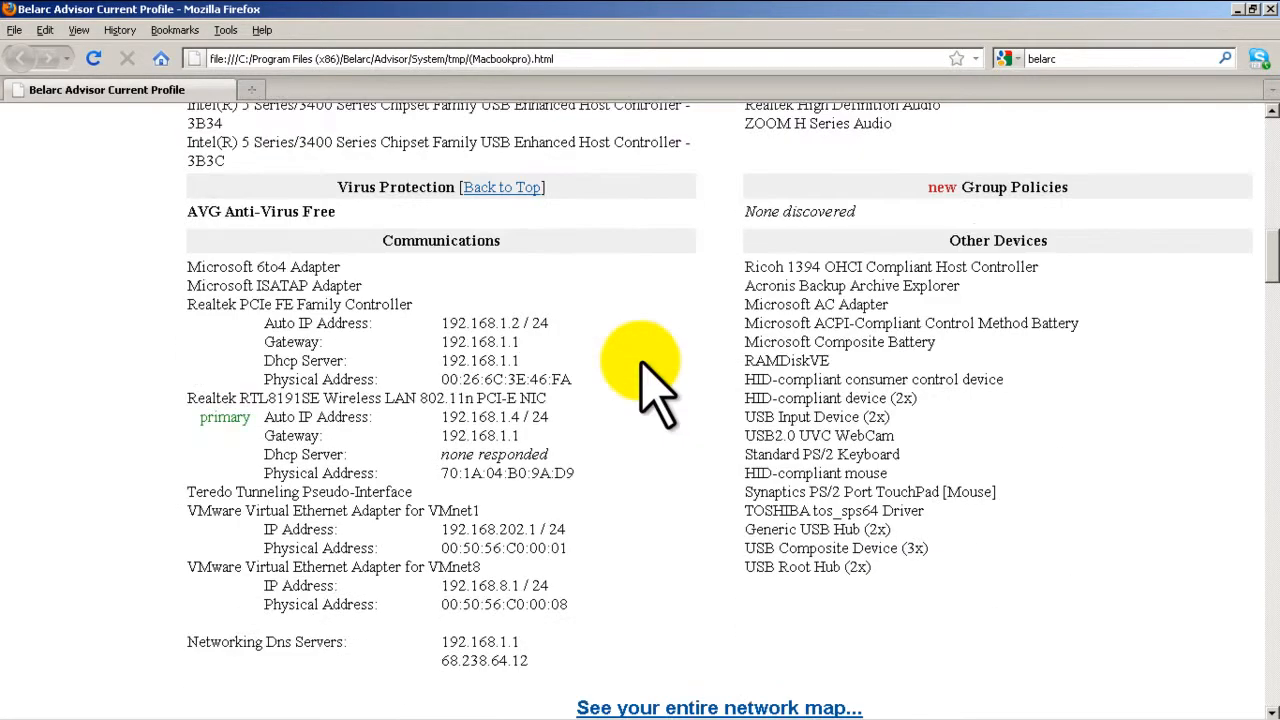
{"action": "scroll", "scroll_direction": "down", "scroll_amount": 3}
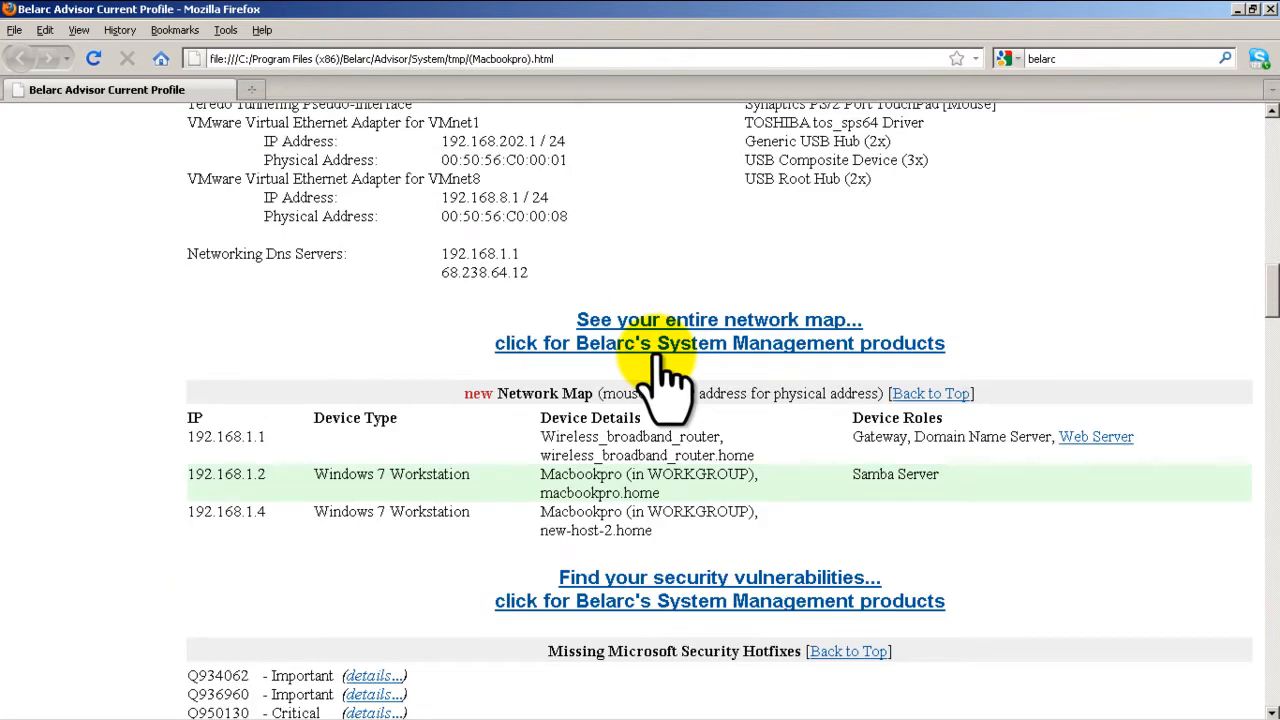
{"action": "scroll", "scroll_direction": "down", "scroll_amount": 3}
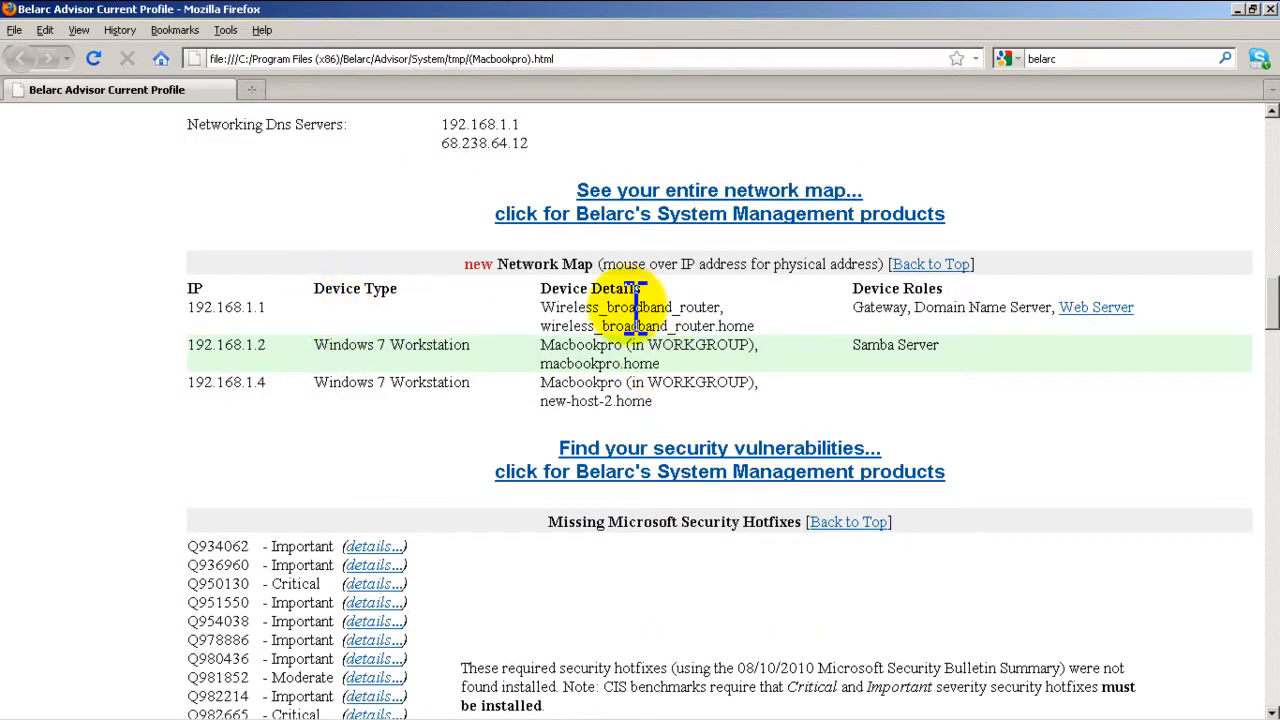
{"action": "scroll", "scroll_direction": "down", "scroll_amount": 3}
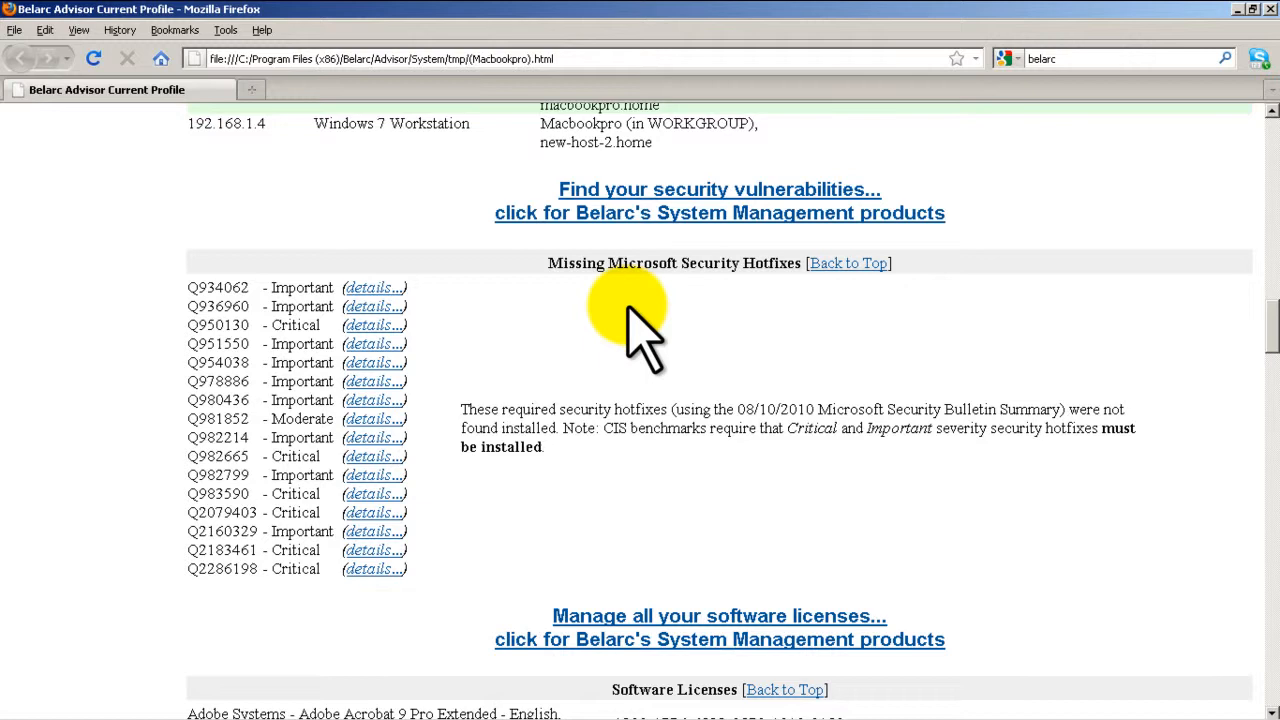
{"action": "mouse_move", "coordinate": [370, 300]}
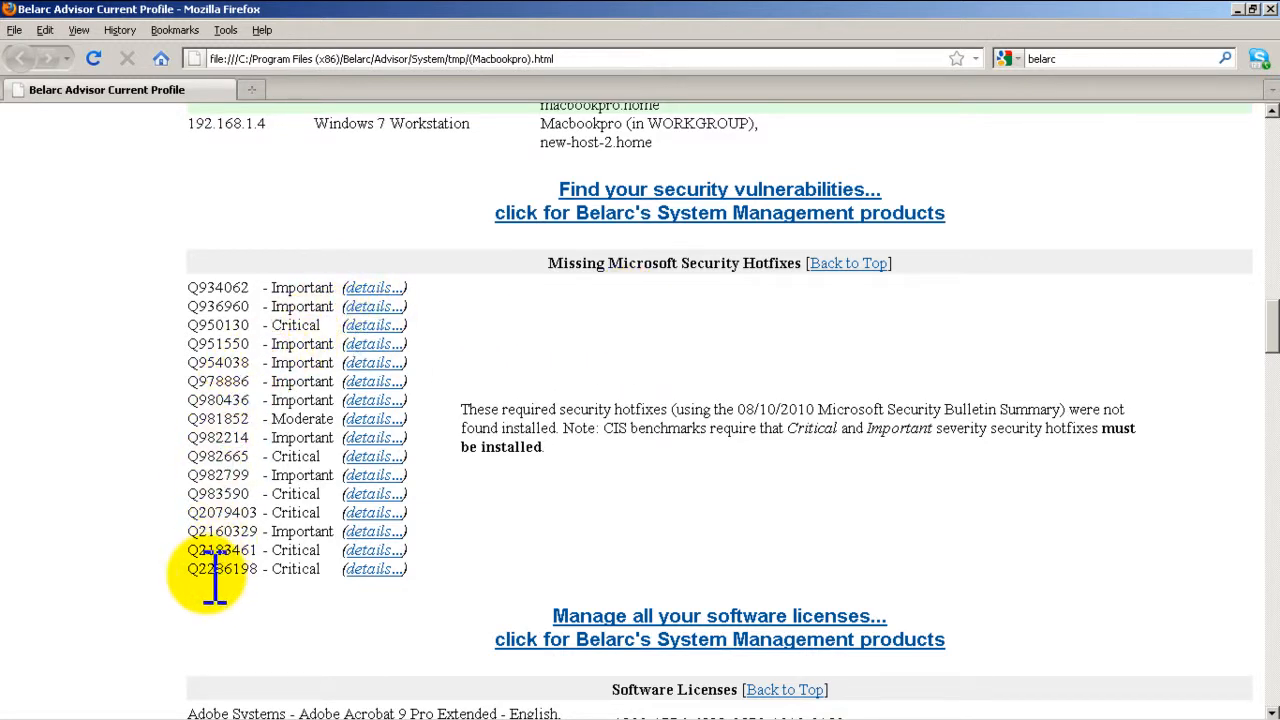
{"action": "scroll", "scroll_direction": "down", "scroll_amount": 3}
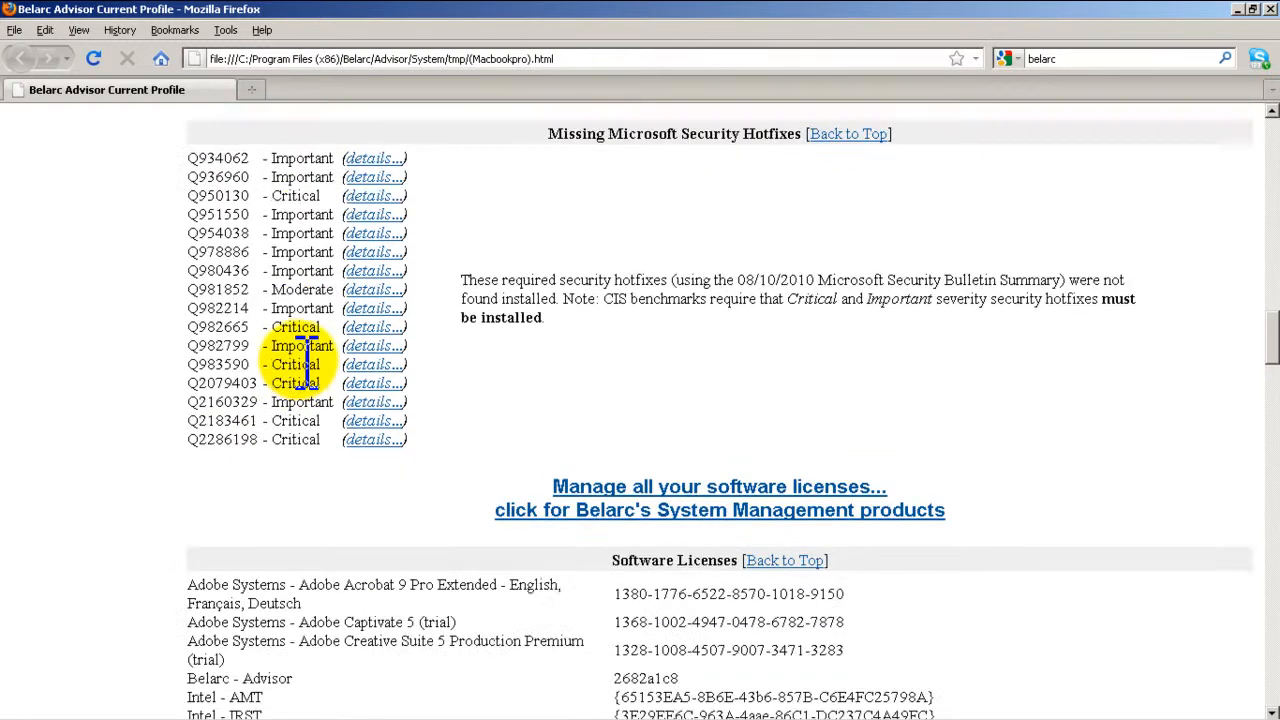
{"action": "scroll", "scroll_direction": "down", "scroll_amount": 3}
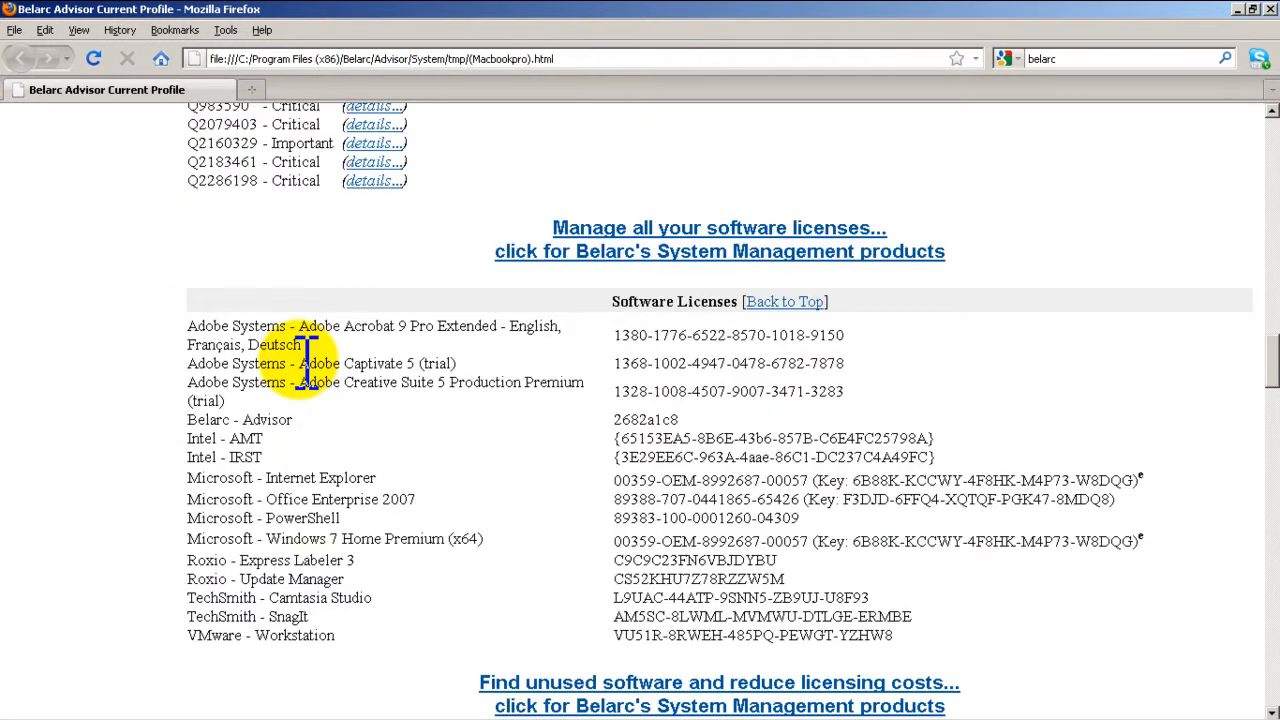
{"action": "mouse_move", "coordinate": [680, 375]}
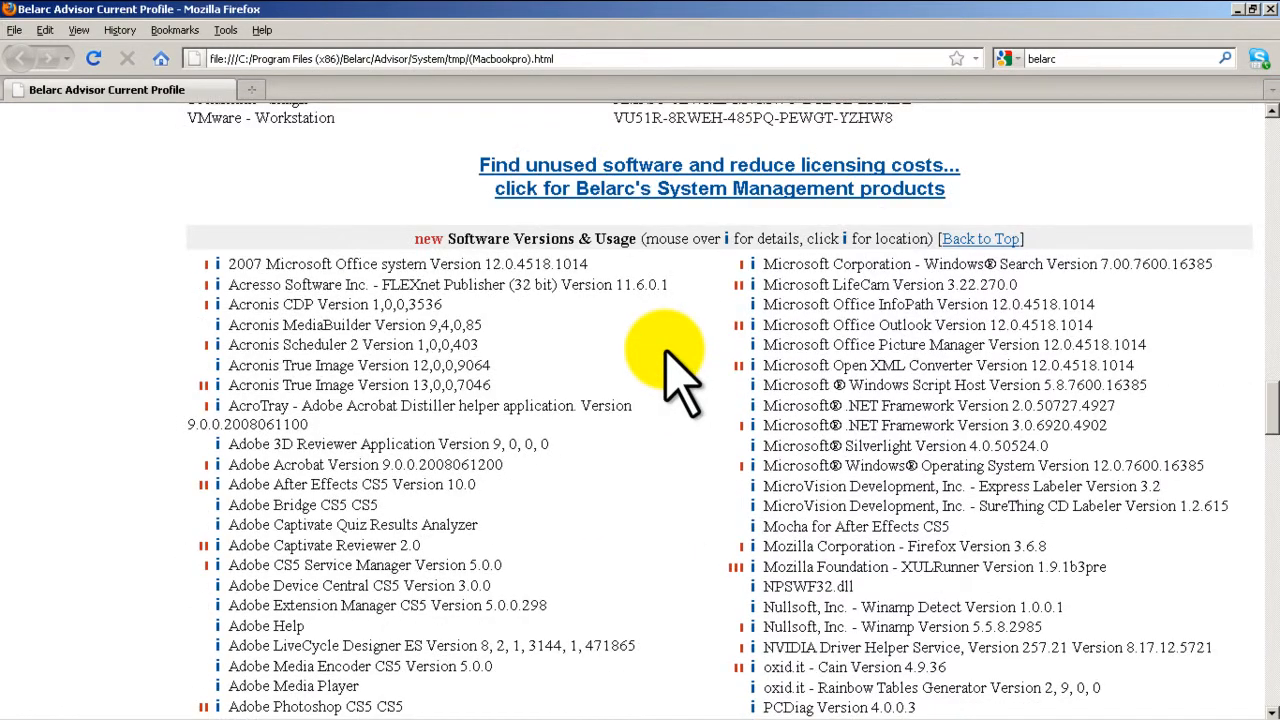
{"action": "scroll", "scroll_direction": "down", "scroll_amount": 3}
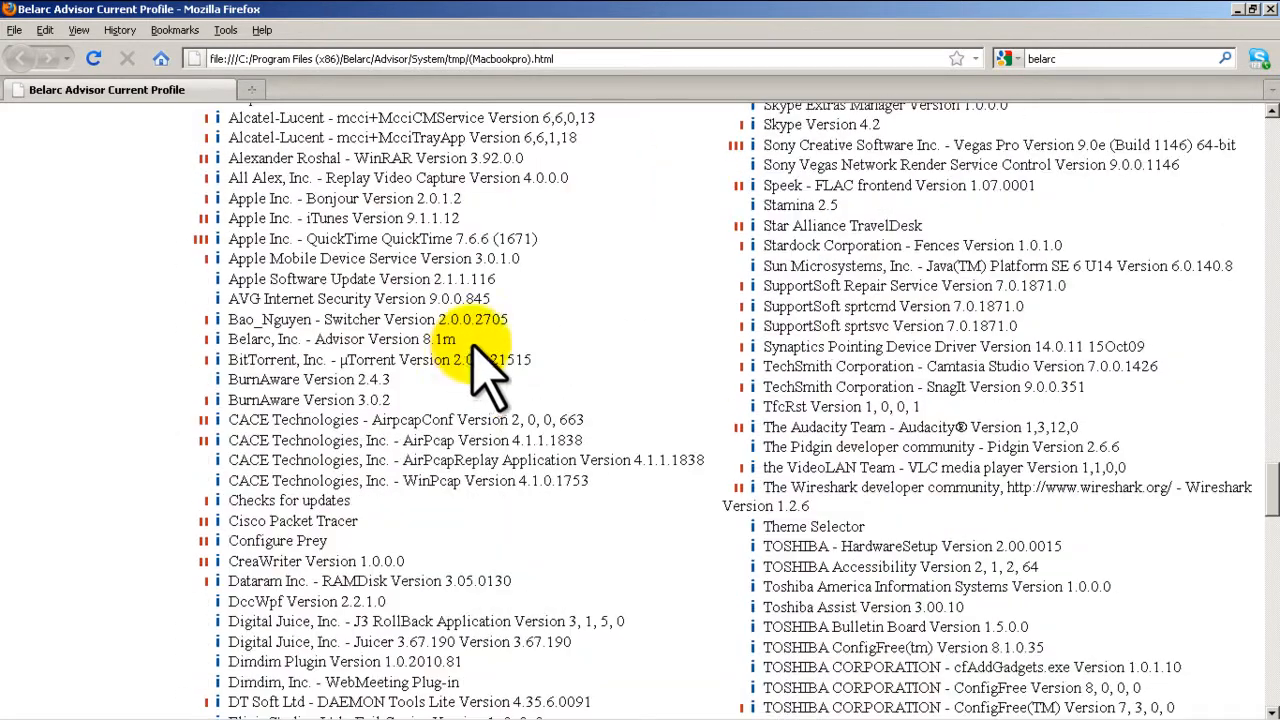
{"action": "scroll", "scroll_direction": "down", "scroll_amount": 3}
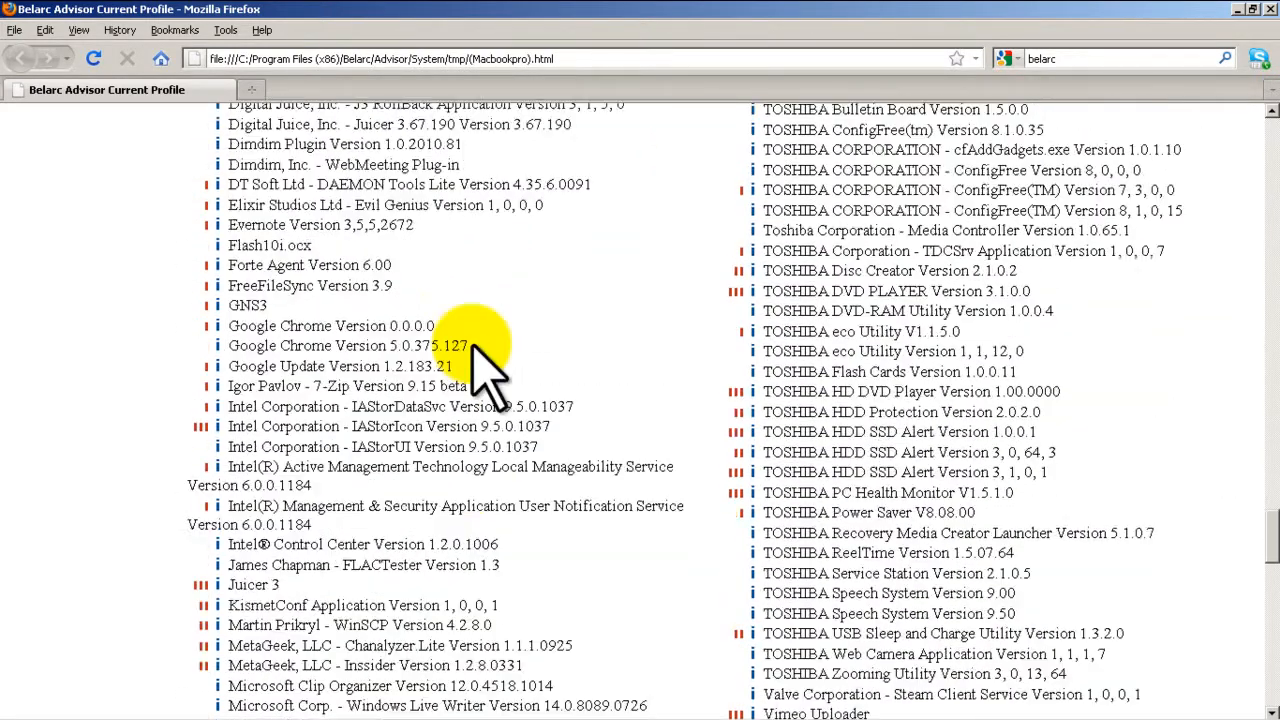
{"action": "mouse_move", "coordinate": [935, 492]}
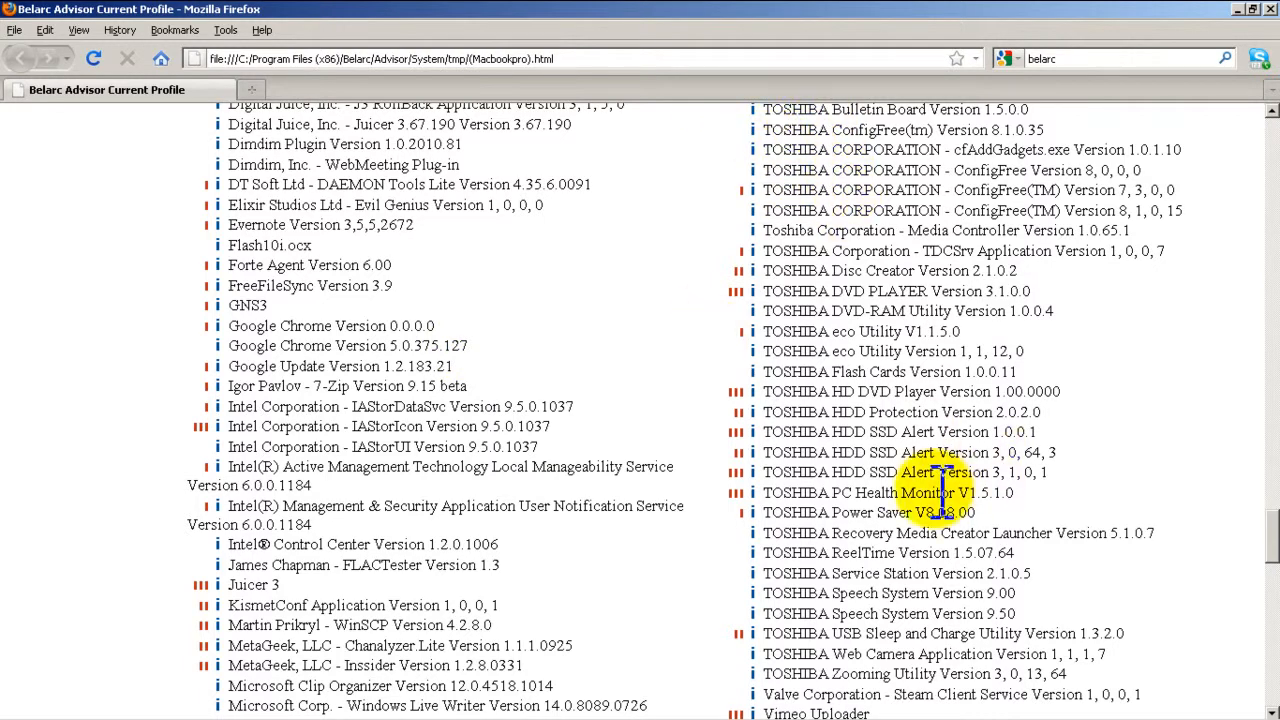
{"action": "scroll", "scroll_direction": "down", "scroll_amount": 3}
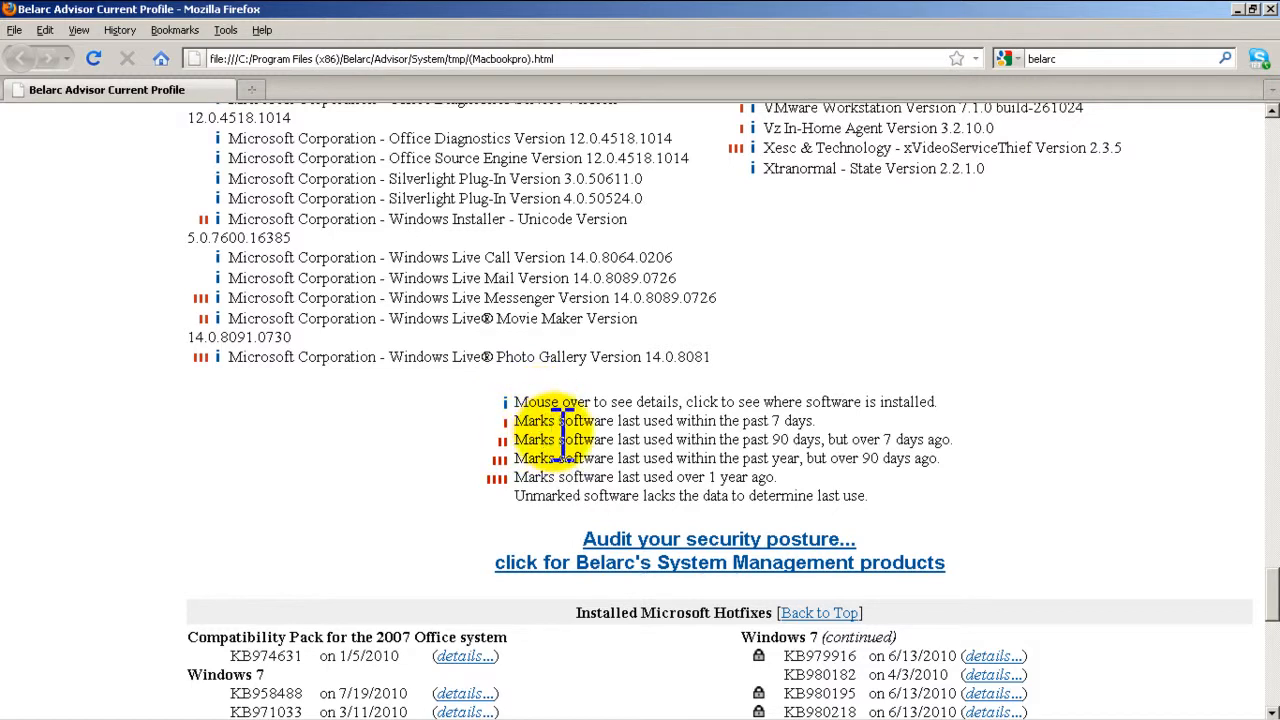
{"action": "mouse_move", "coordinate": [500, 515]}
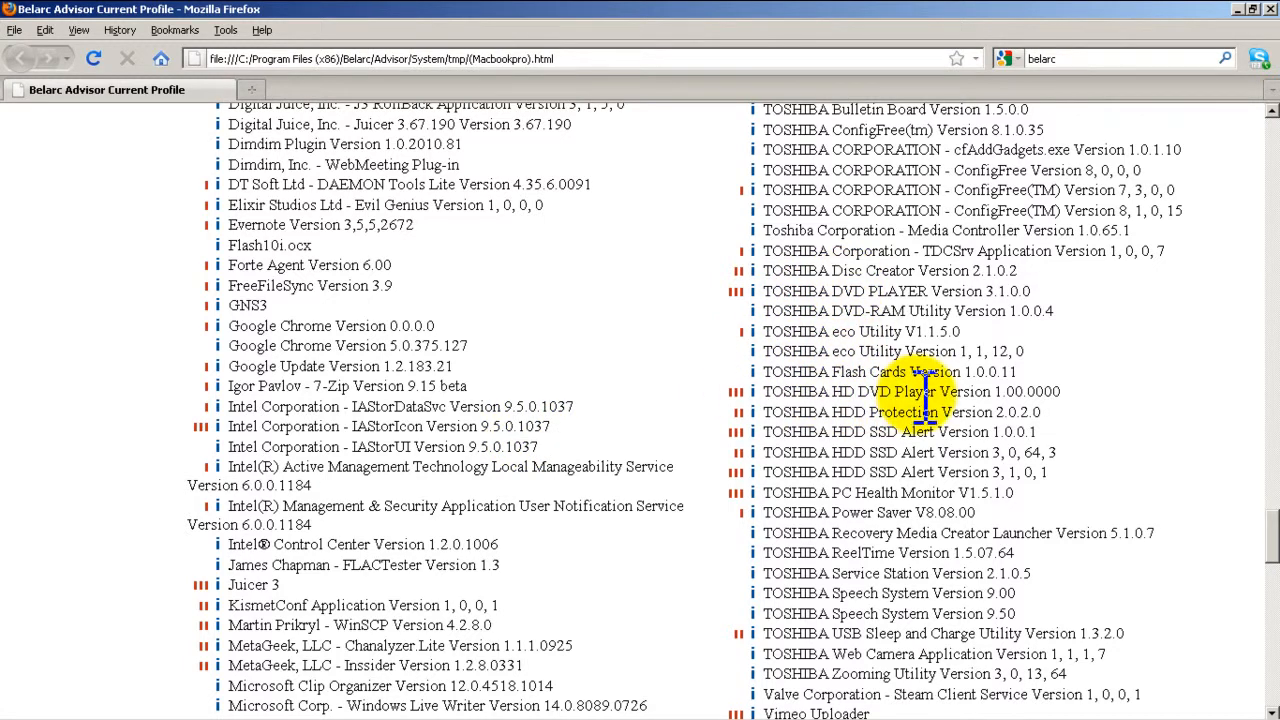
{"action": "scroll", "scroll_direction": "up", "scroll_amount": 3}
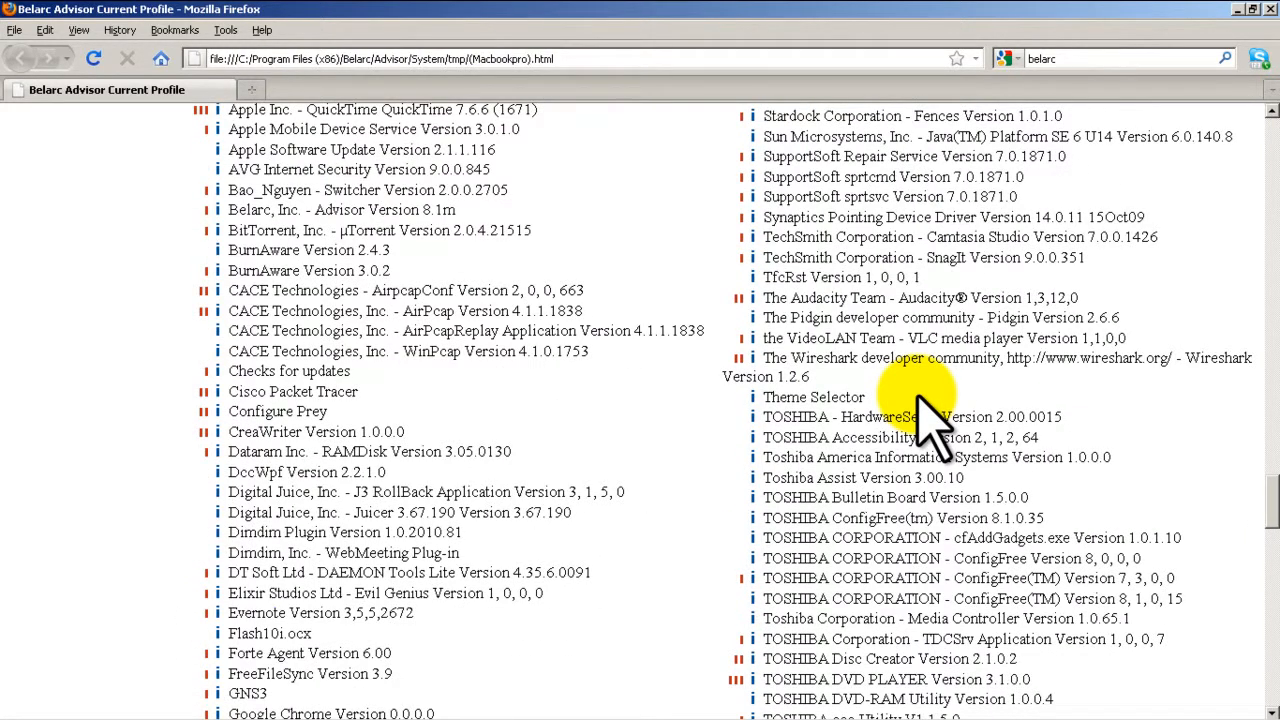
{"action": "scroll", "scroll_direction": "up", "scroll_amount": 3}
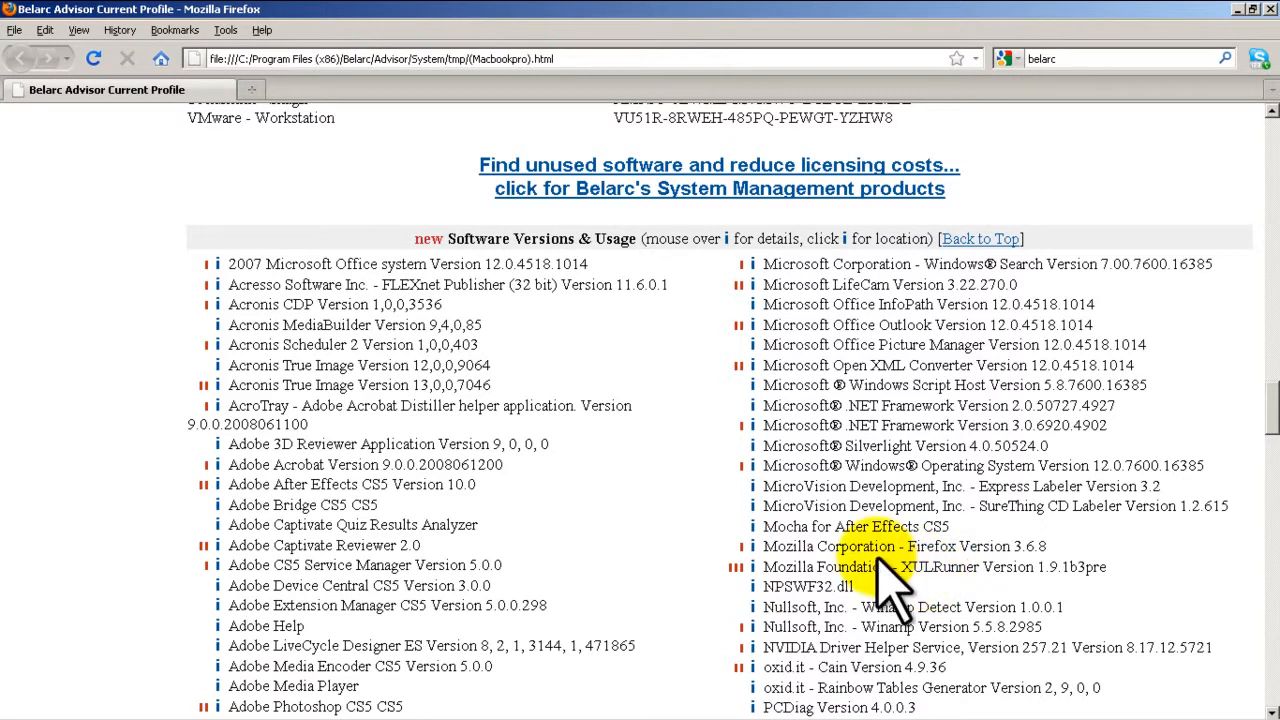
{"action": "scroll", "scroll_direction": "down", "scroll_amount": 3}
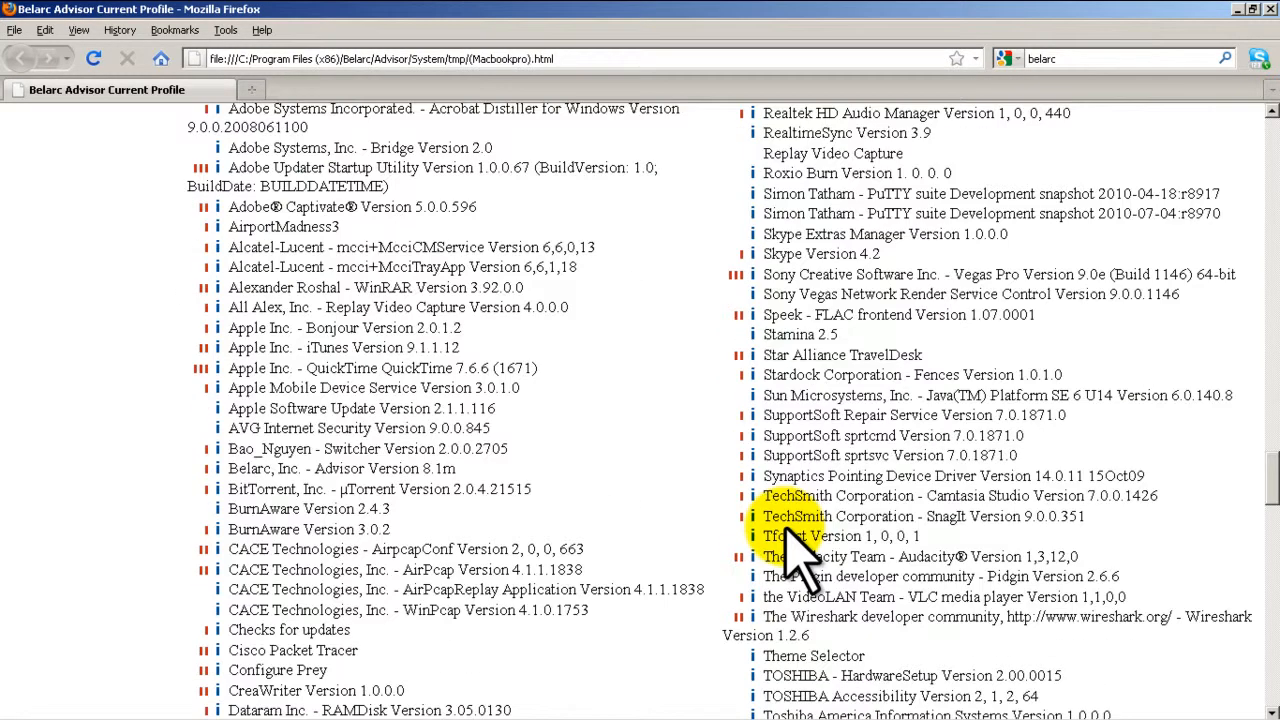
{"action": "scroll", "scroll_direction": "down", "scroll_amount": 3}
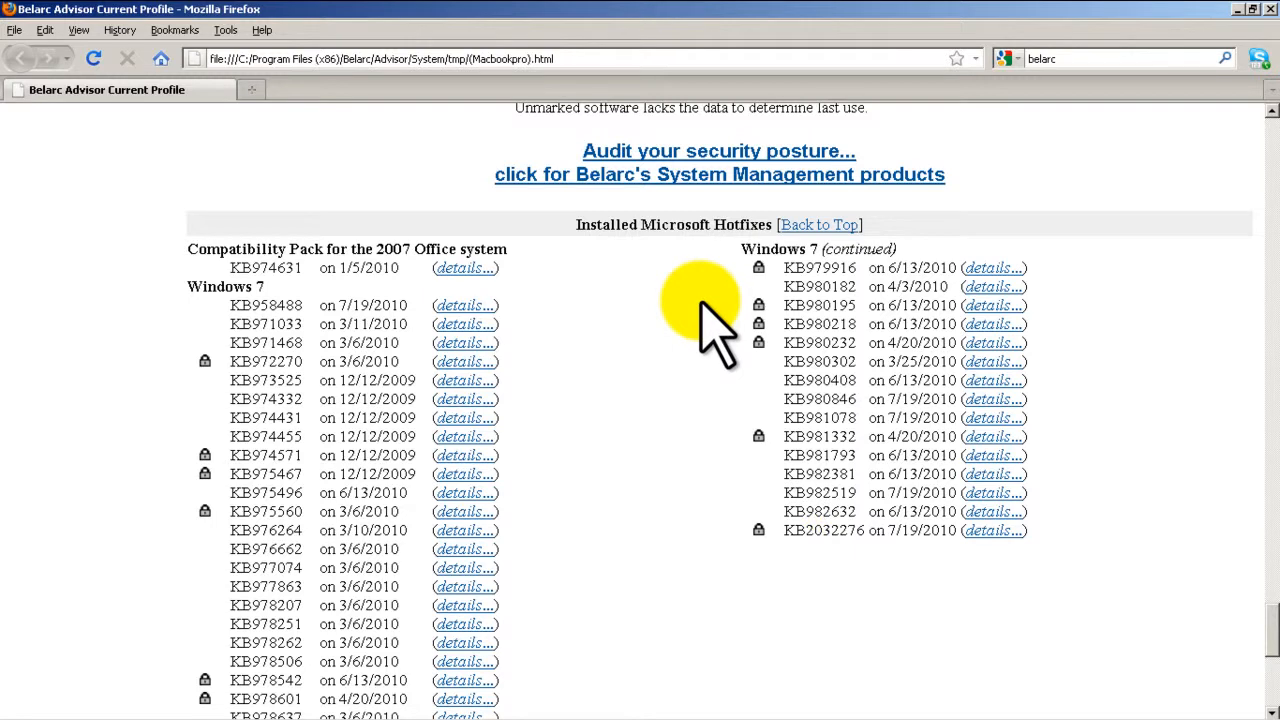
{"action": "scroll", "scroll_direction": "down", "scroll_amount": 3}
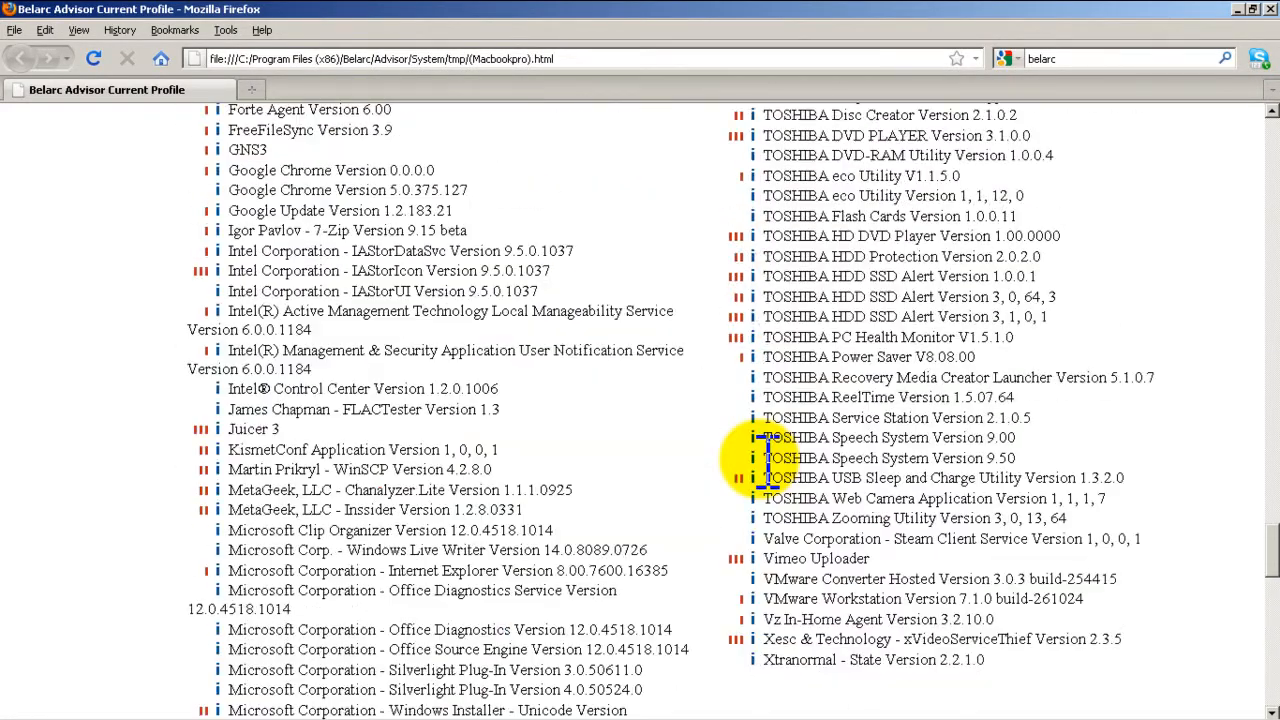
{"action": "scroll", "scroll_direction": "down", "scroll_amount": 3}
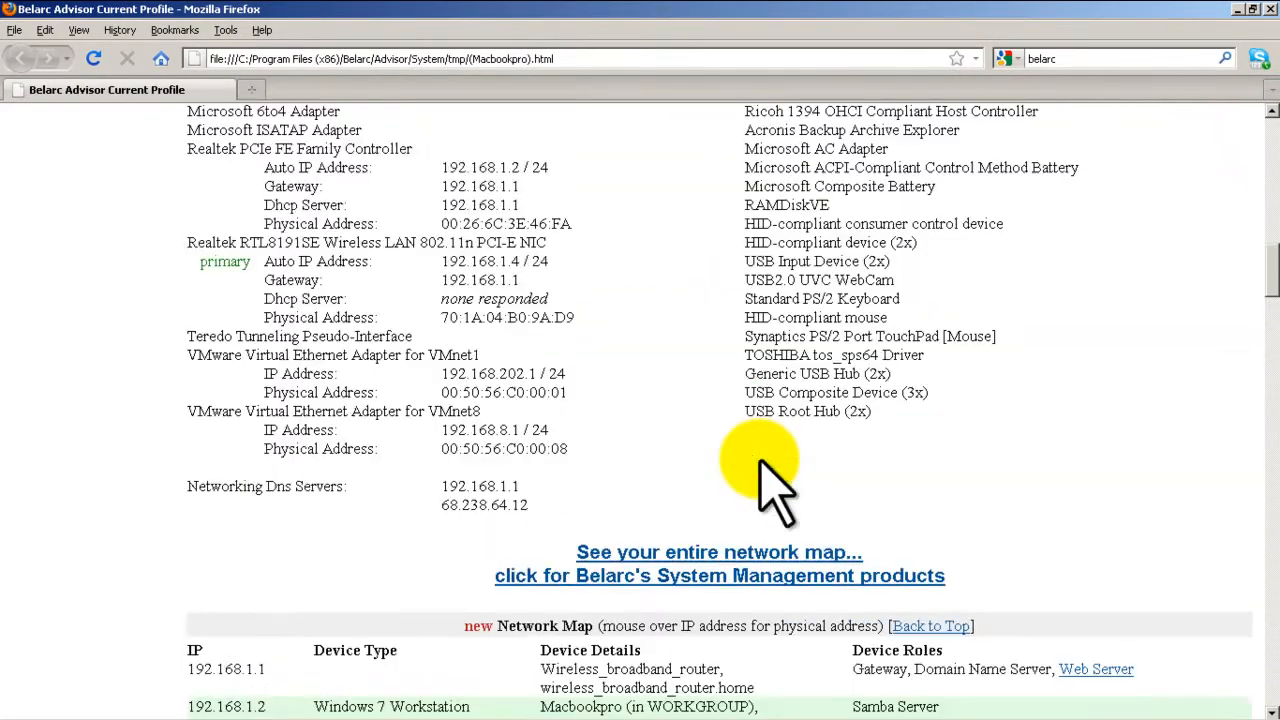